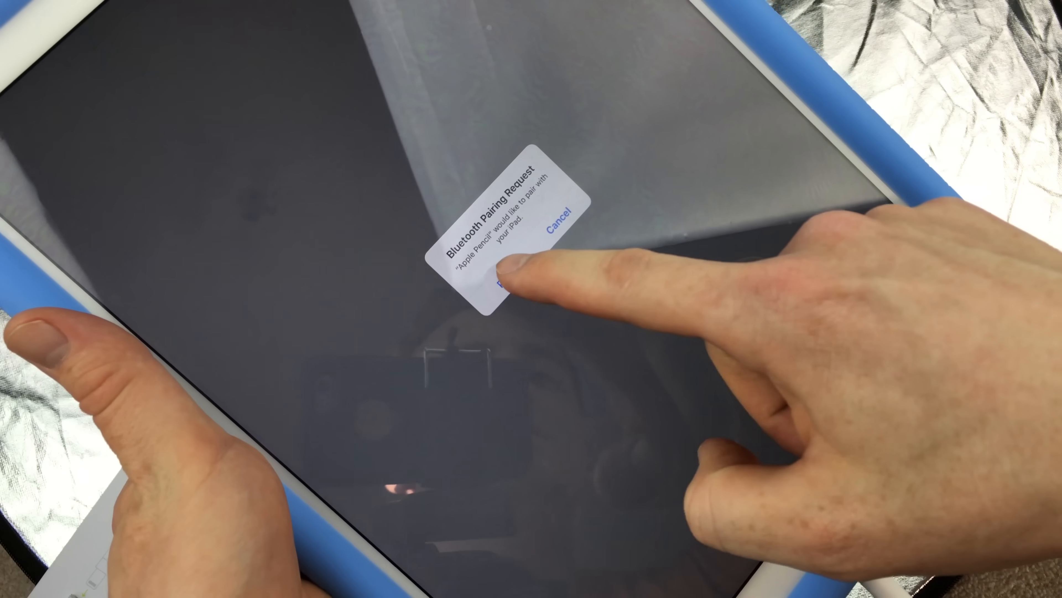
# Step: Accept the Bluetooth pairing request for the Apple Pencil
pyautogui.click(505, 284)
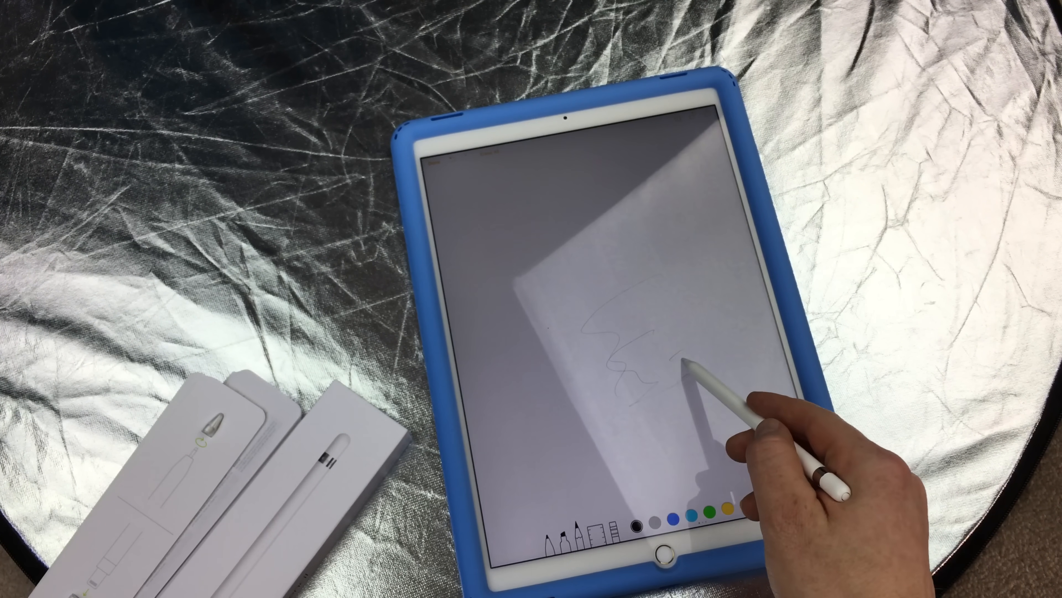
# Step: Scribble zigzag pen strokes of varying pressure across the middle of the note
pyautogui.moveTo(678, 379); pyautogui.dragTo(651, 400)
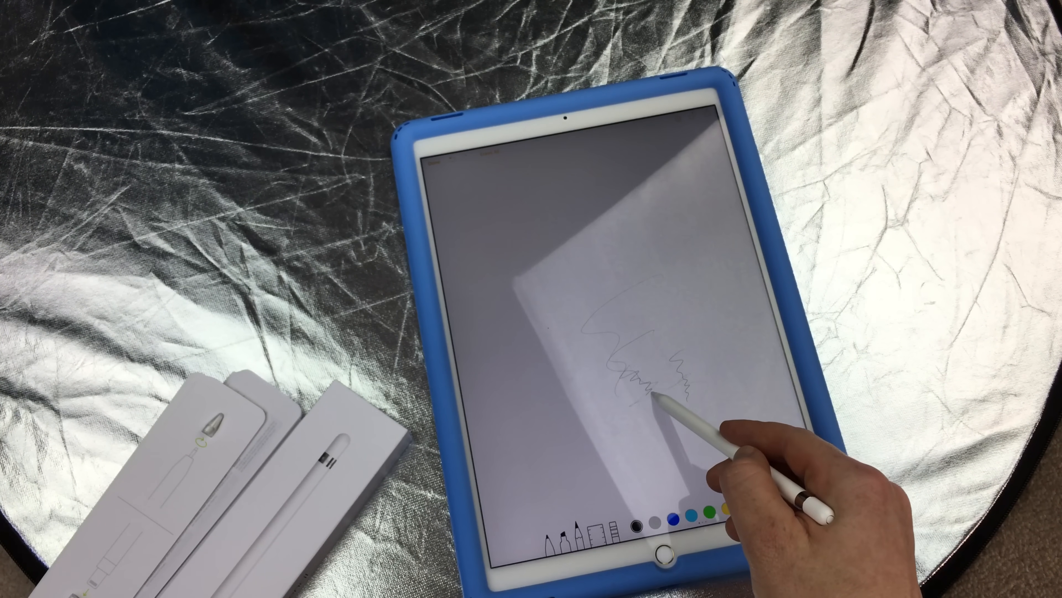
pyautogui.moveTo(671, 399); pyautogui.dragTo(677, 406)
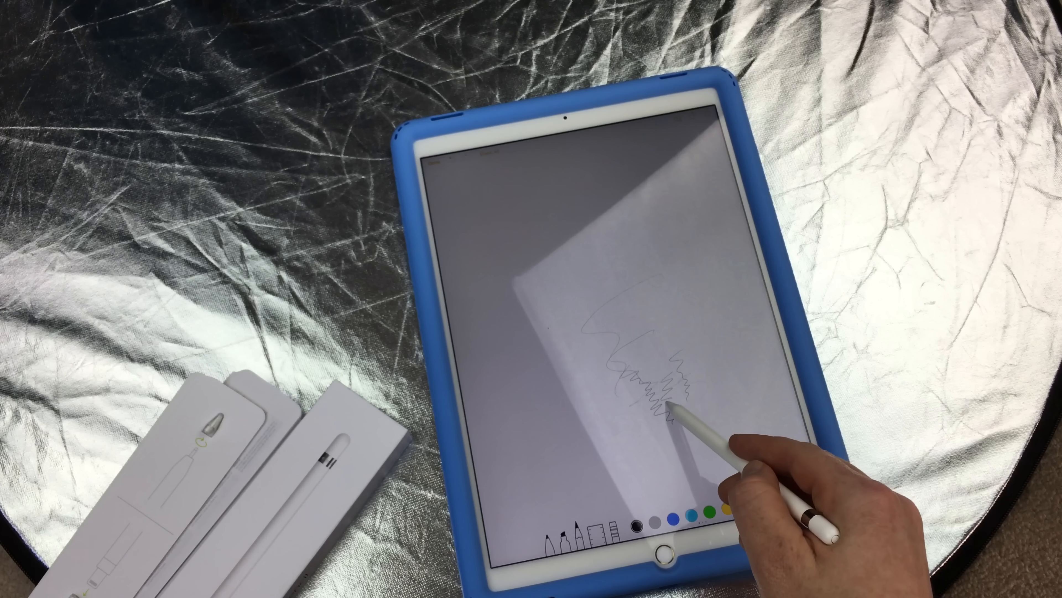